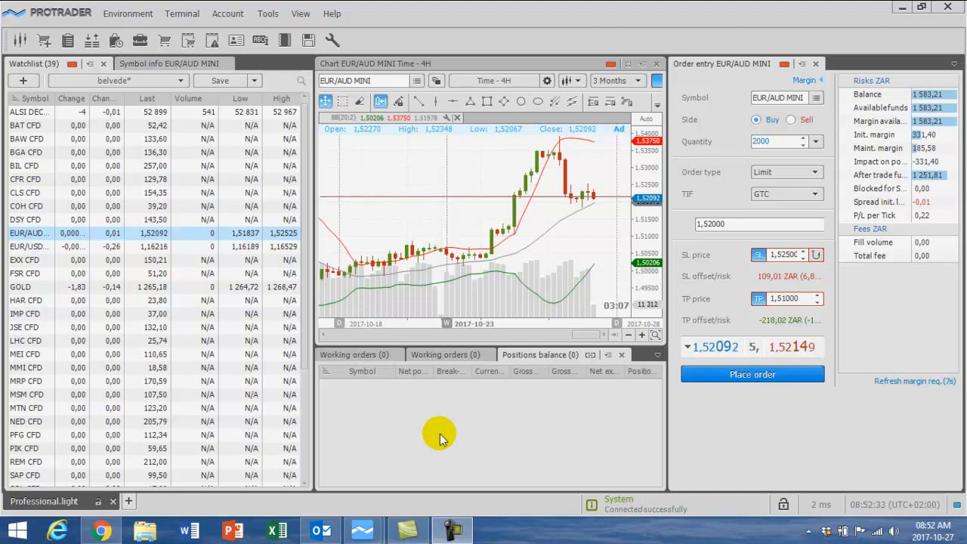
mouse_move(401, 80)
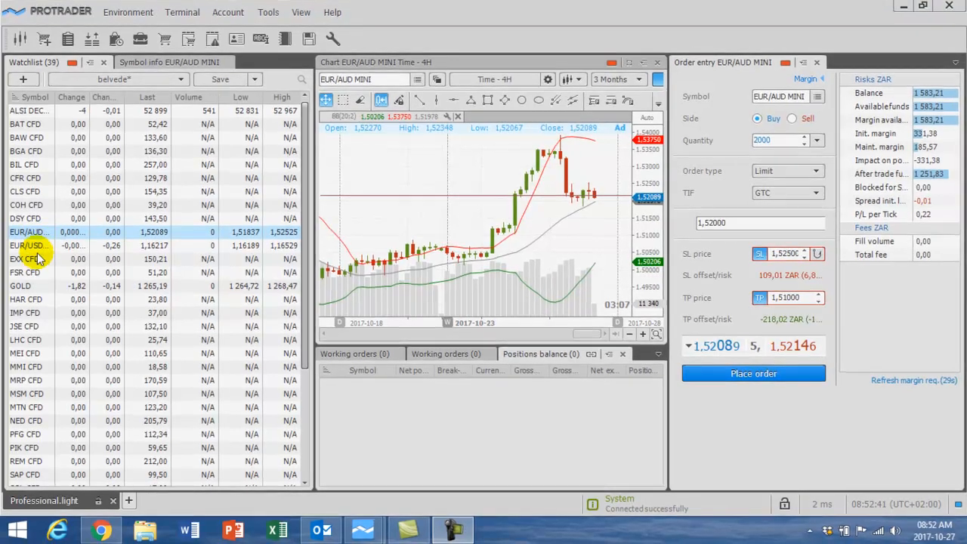
- Load EXX CFD from the Watchlist into the chart and order entry
click(30, 258)
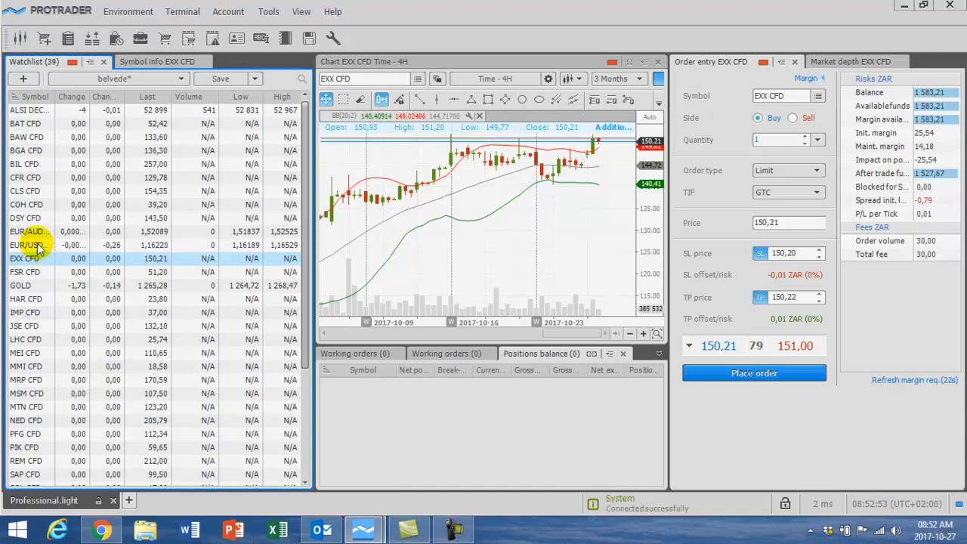
- Load EUR/AUD MINI back into the order entry at limit price 1.52089
click(30, 231)
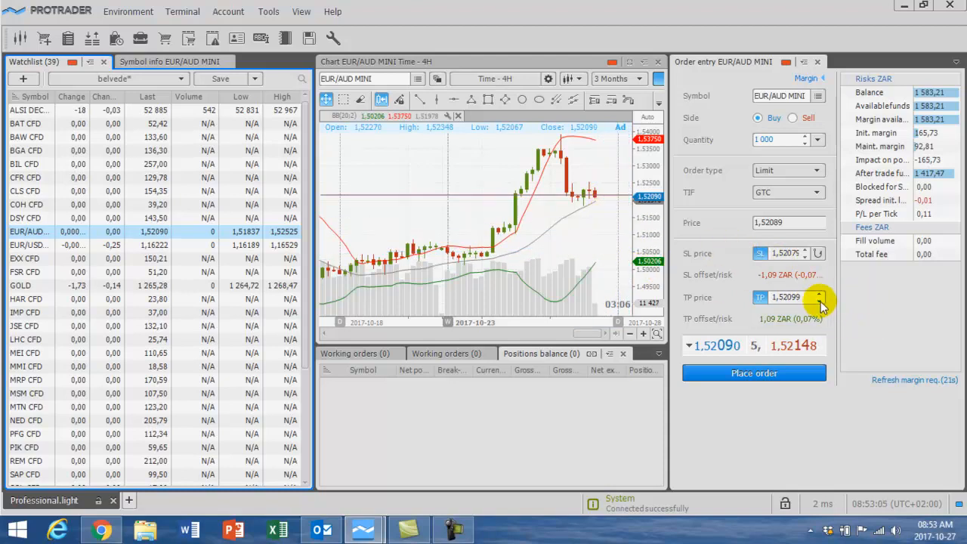
- Step the EUR/AUD MINI take-profit spinner down from 1.52099 to 1.50059
click(819, 300)
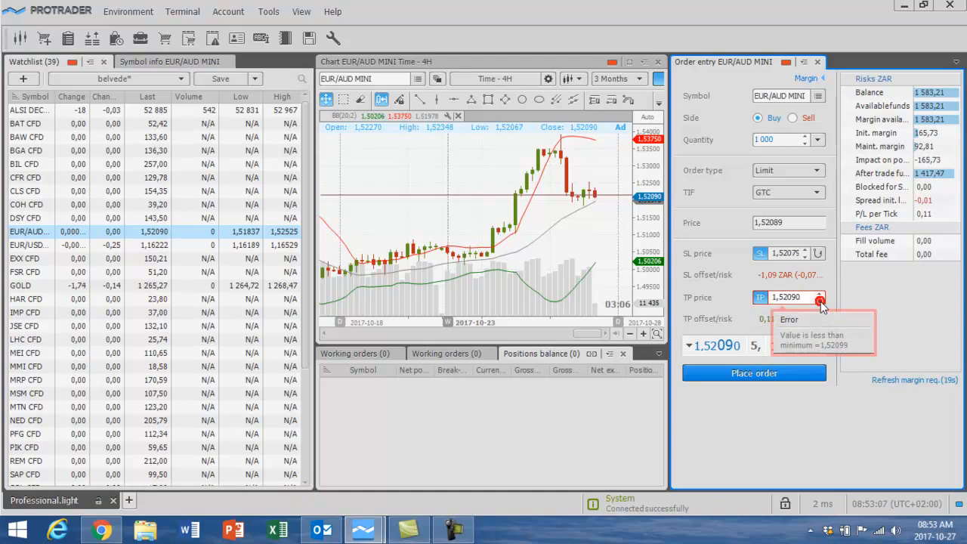
click(820, 301)
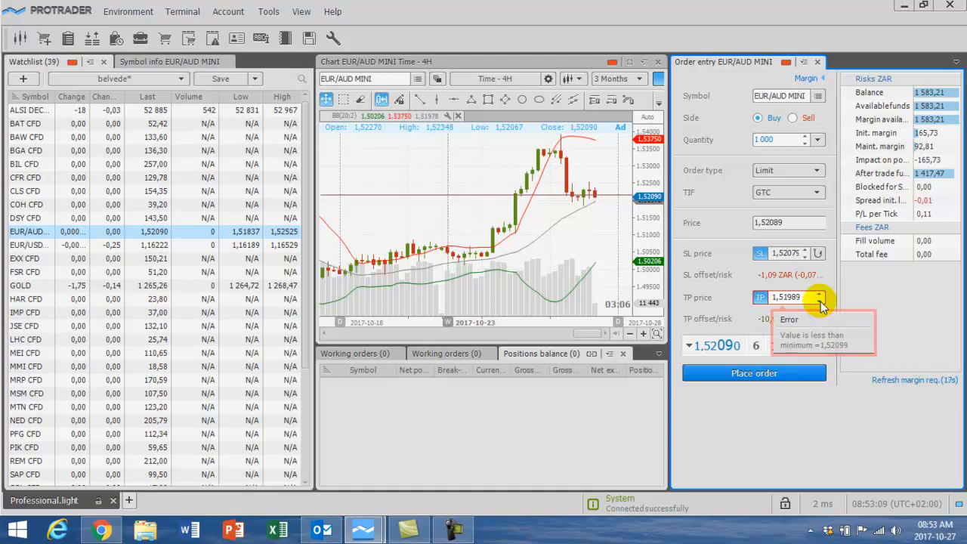
click(817, 301)
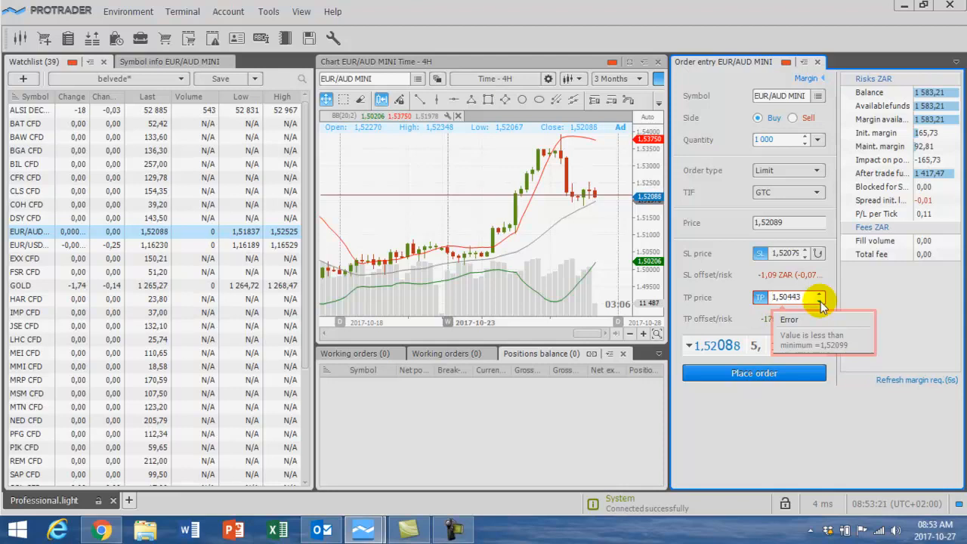
click(818, 301)
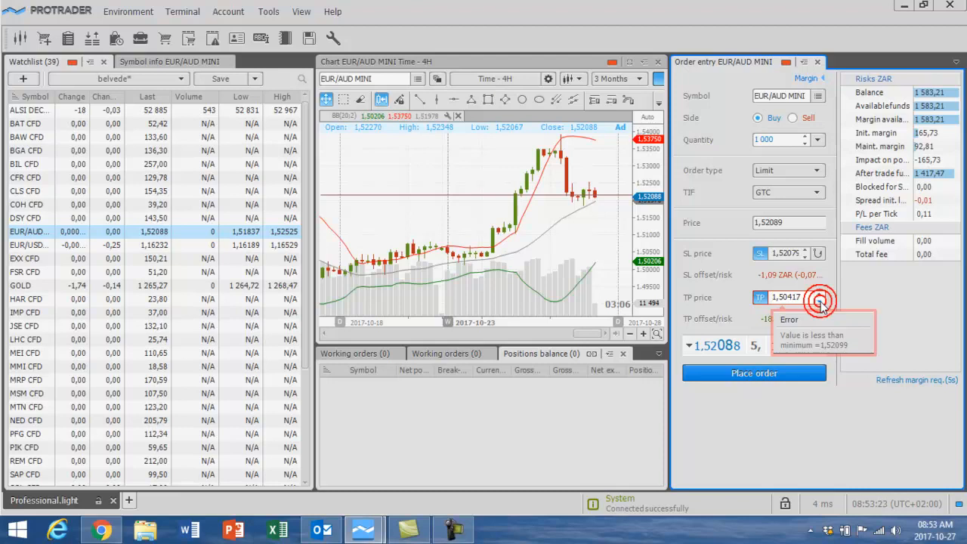
click(818, 301)
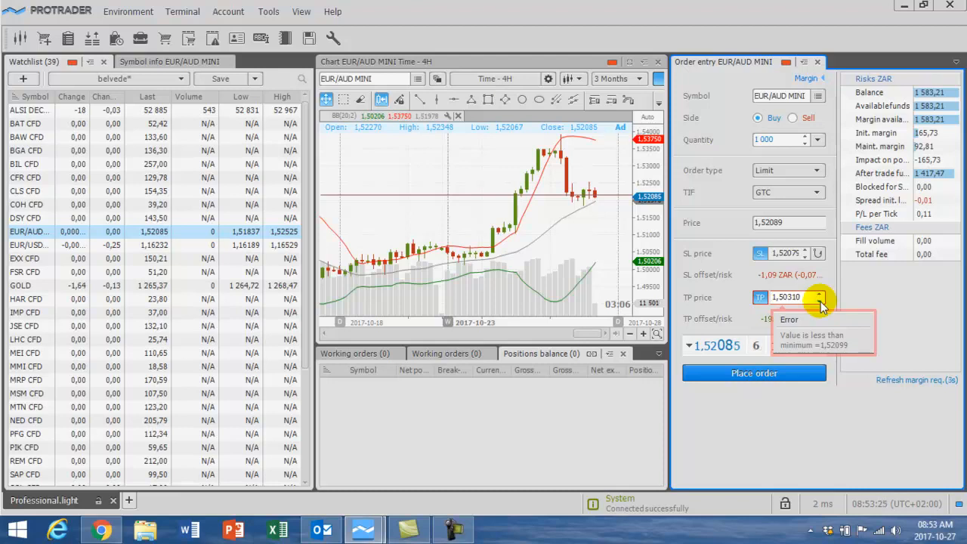
click(819, 300)
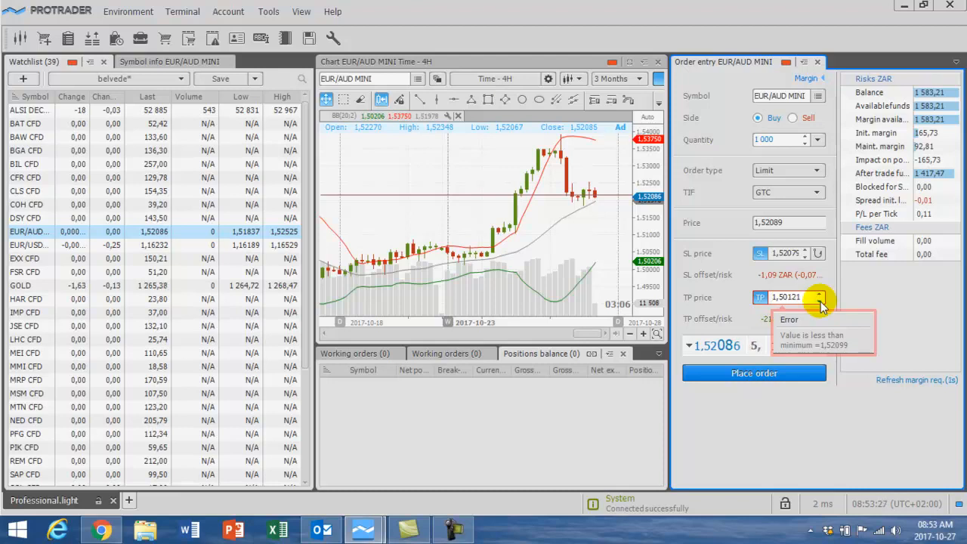
click(820, 300)
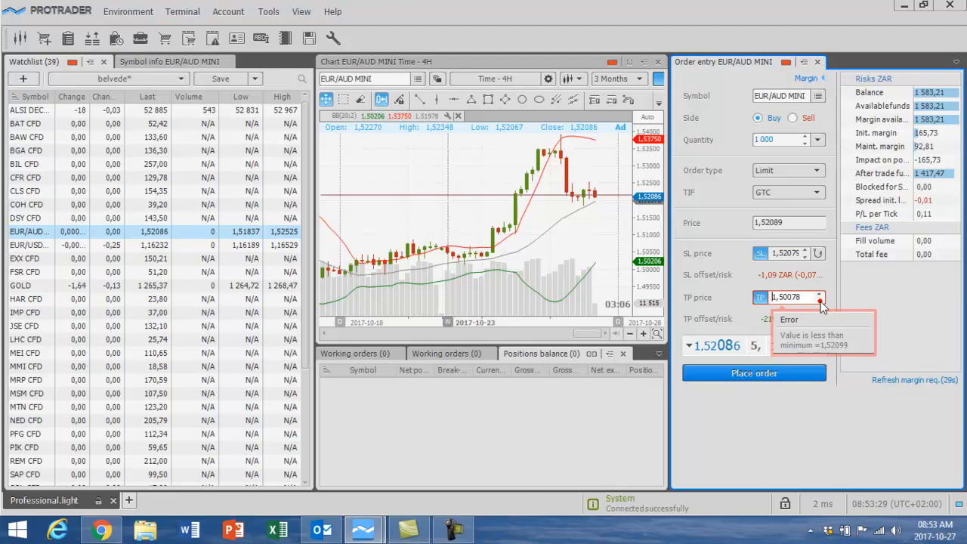
click(821, 300)
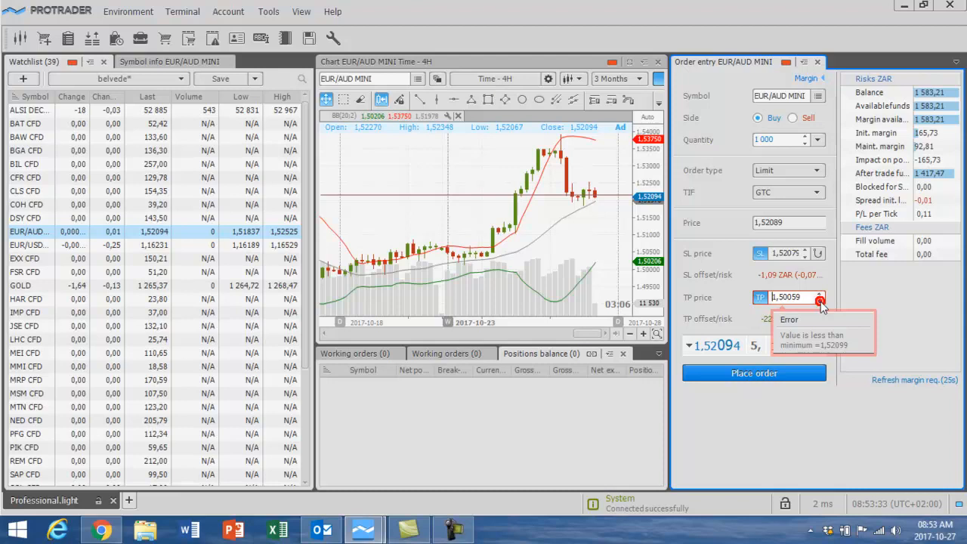
click(819, 301)
text(1,50000)
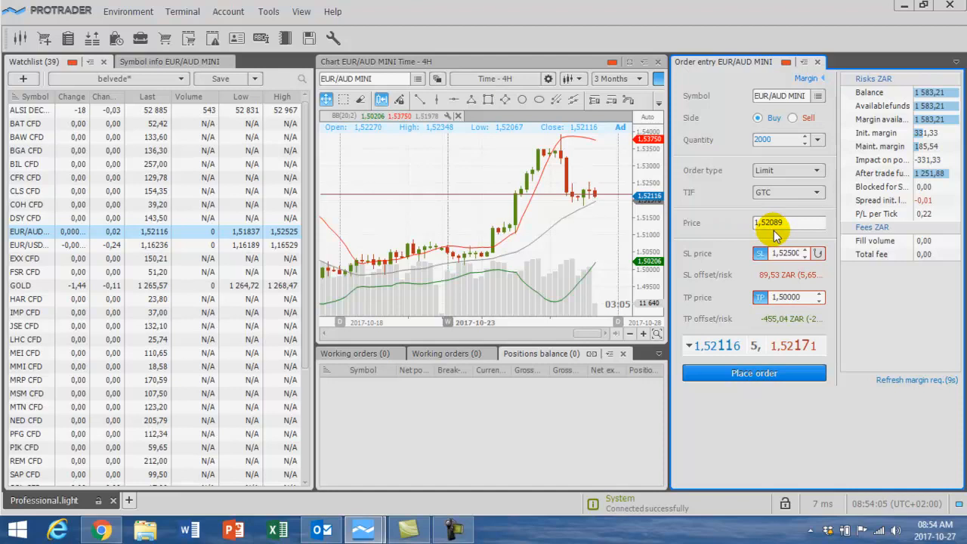
- Set quantity 2000, stop loss 1.52500 and take-profit 1.50000 on the order
click(769, 222)
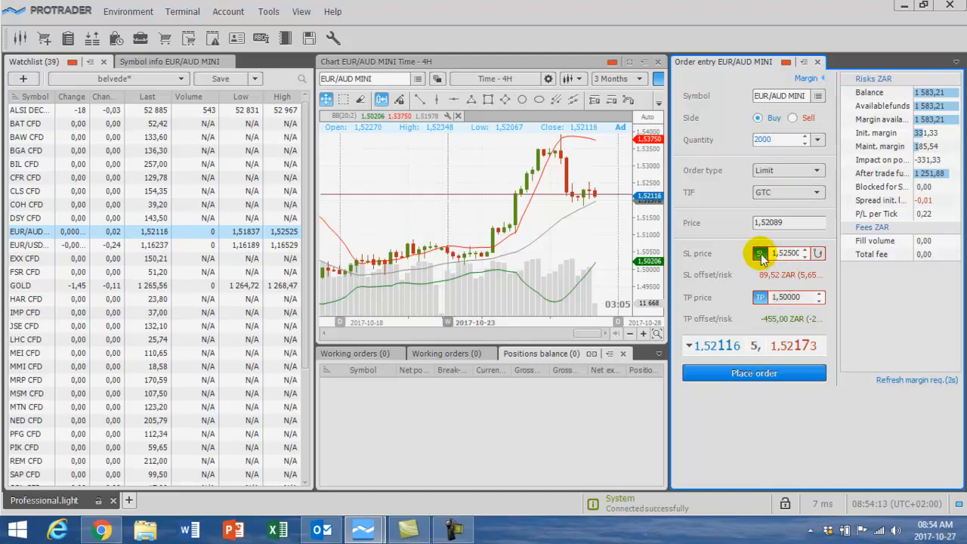
mouse_move(816, 297)
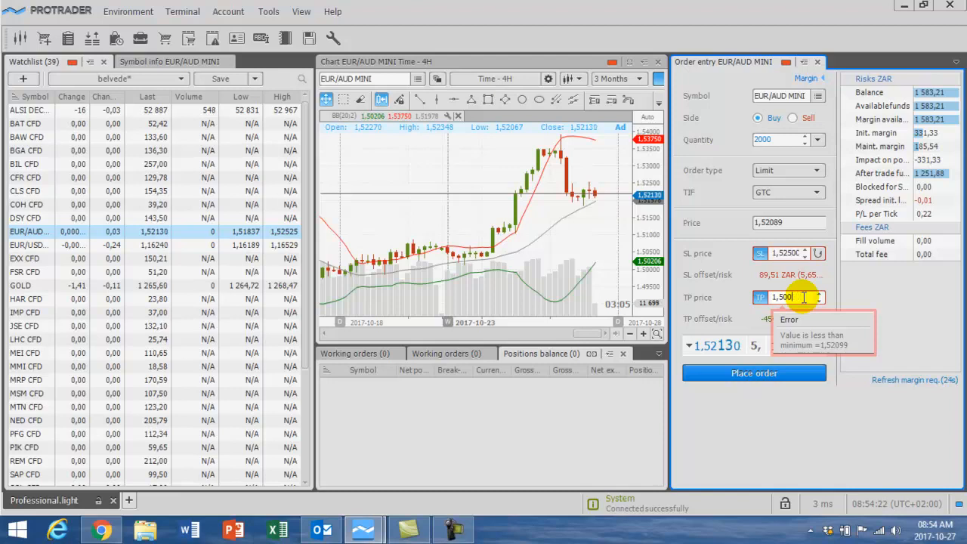
- Retype the take-profit price, entering 1,51 so far
text(1,51)
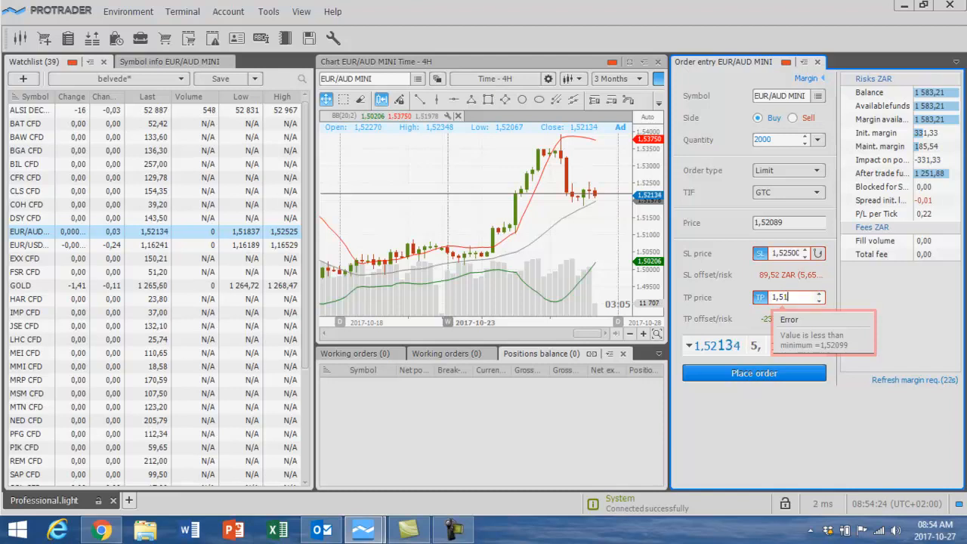